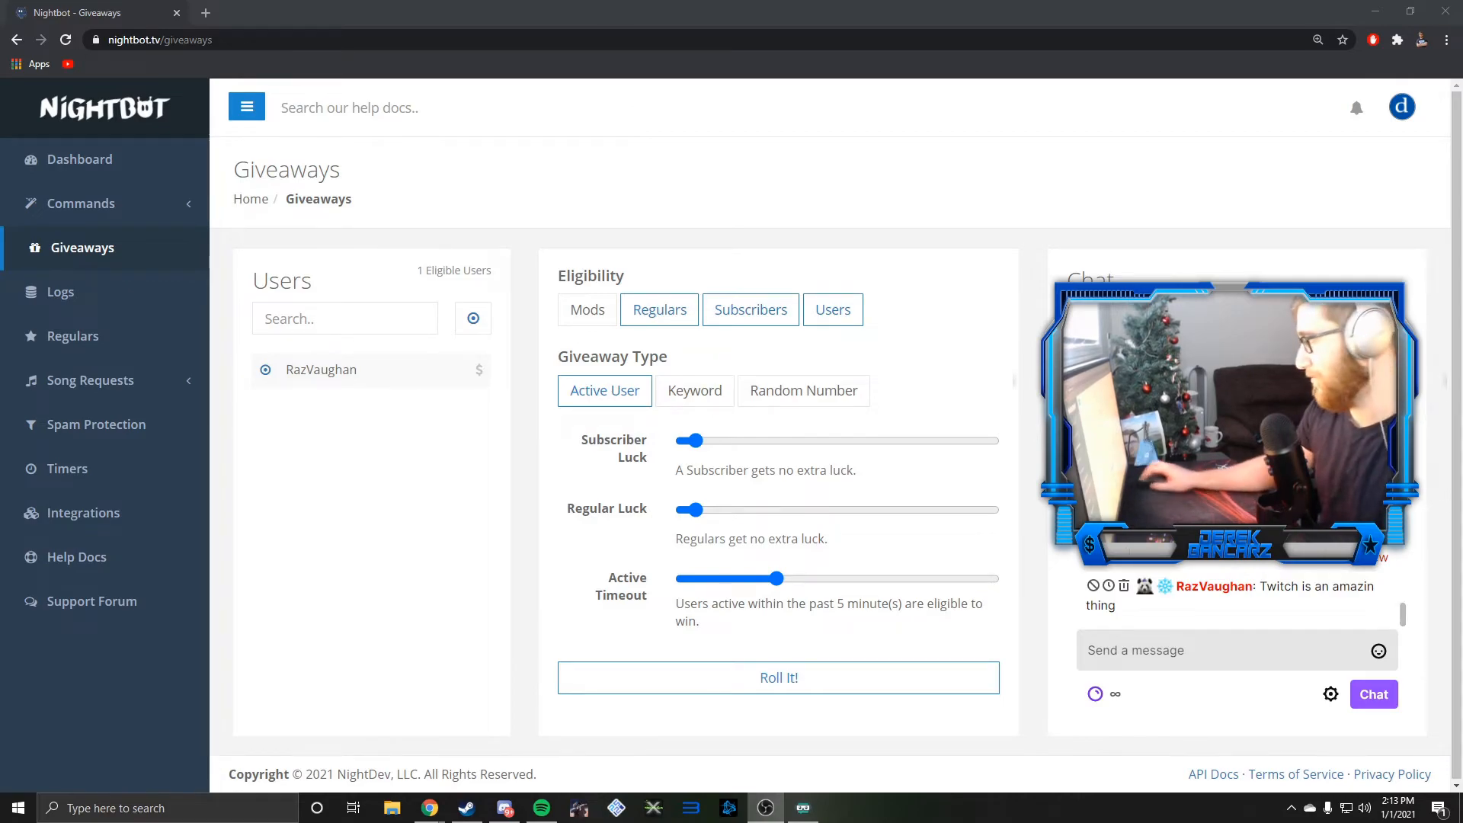
pyautogui.moveTo(486, 307)
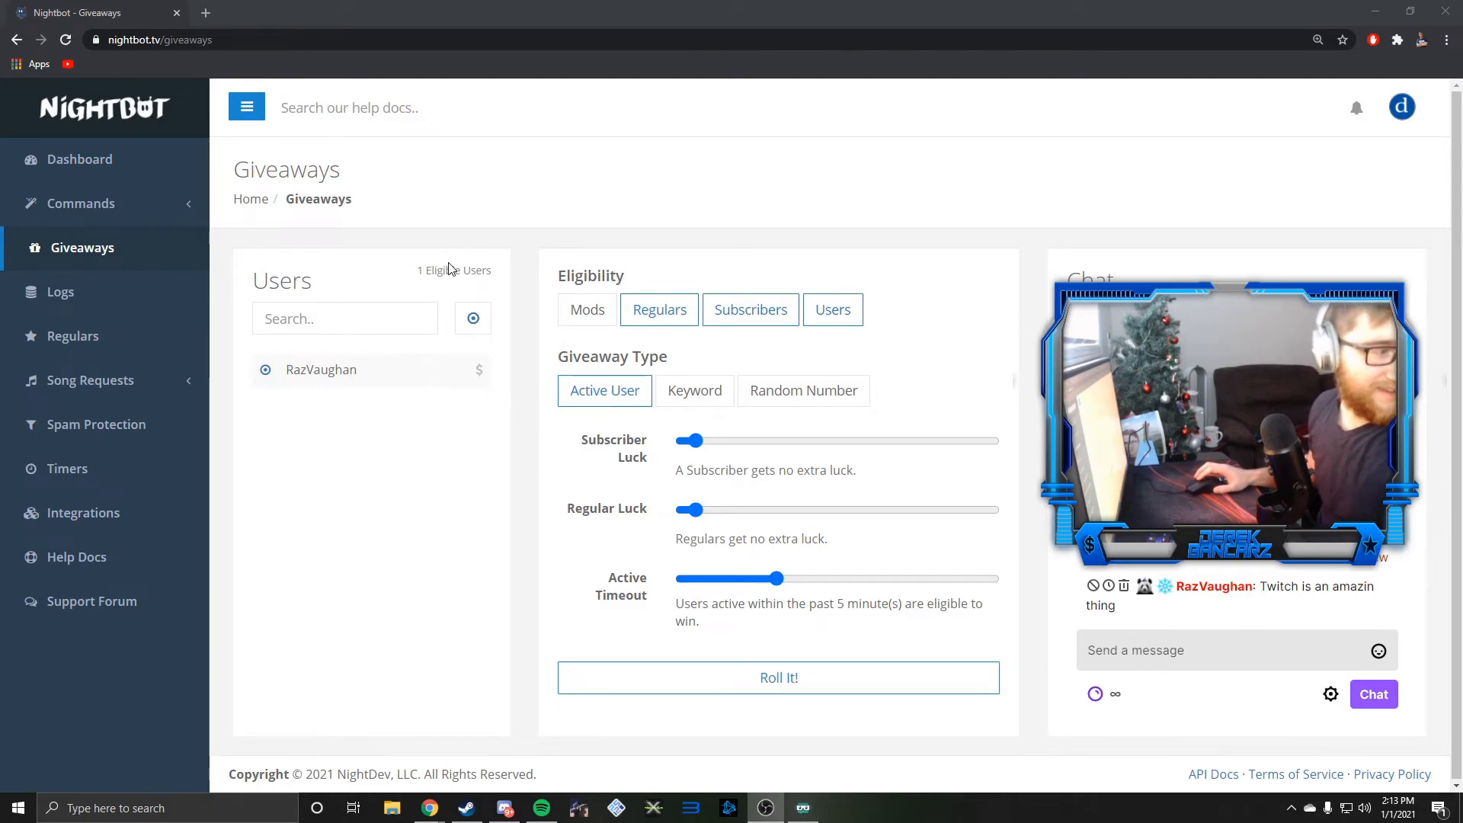
pyautogui.moveTo(658, 308)
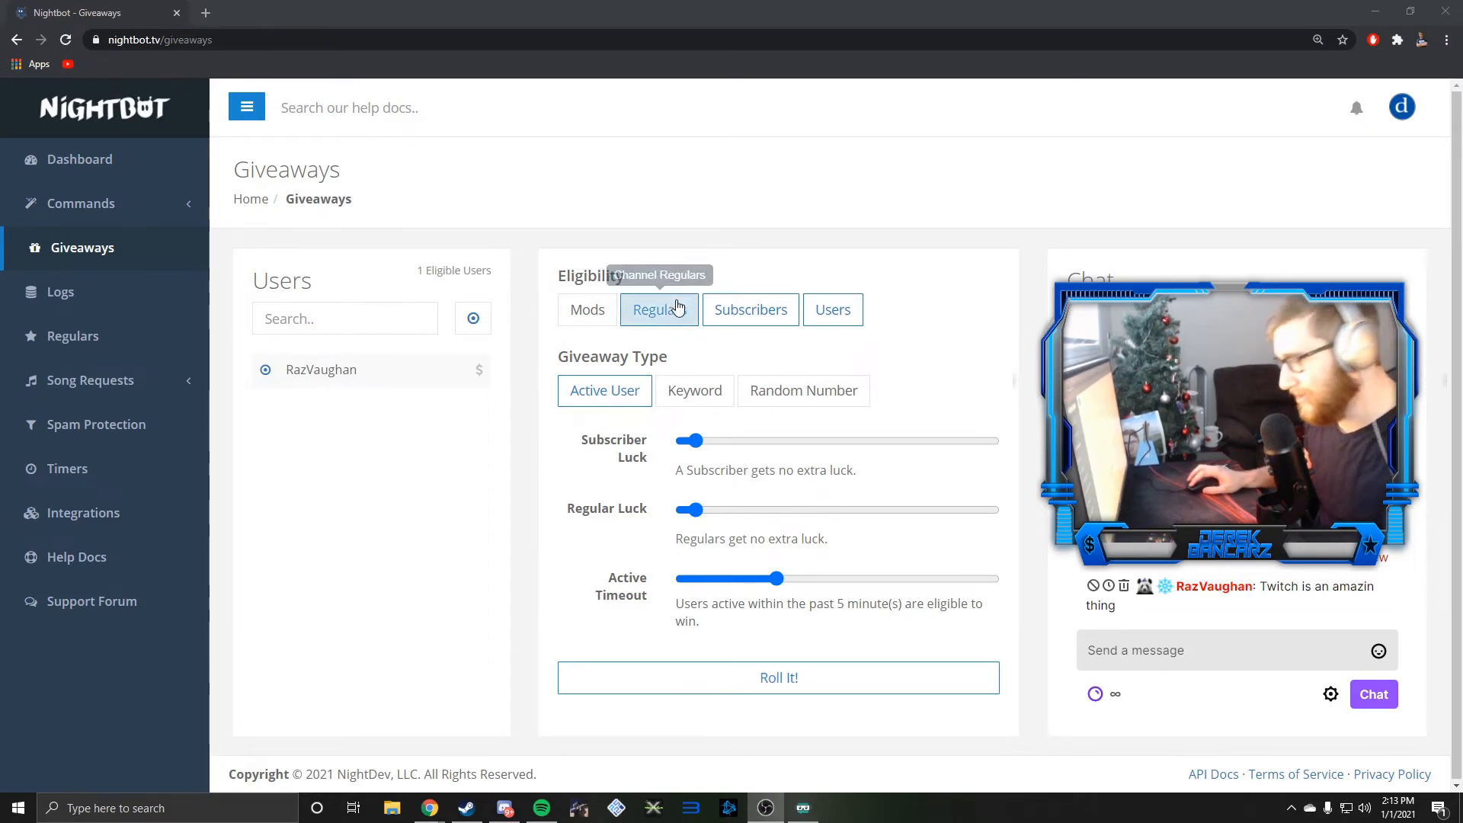
pyautogui.moveTo(694, 390)
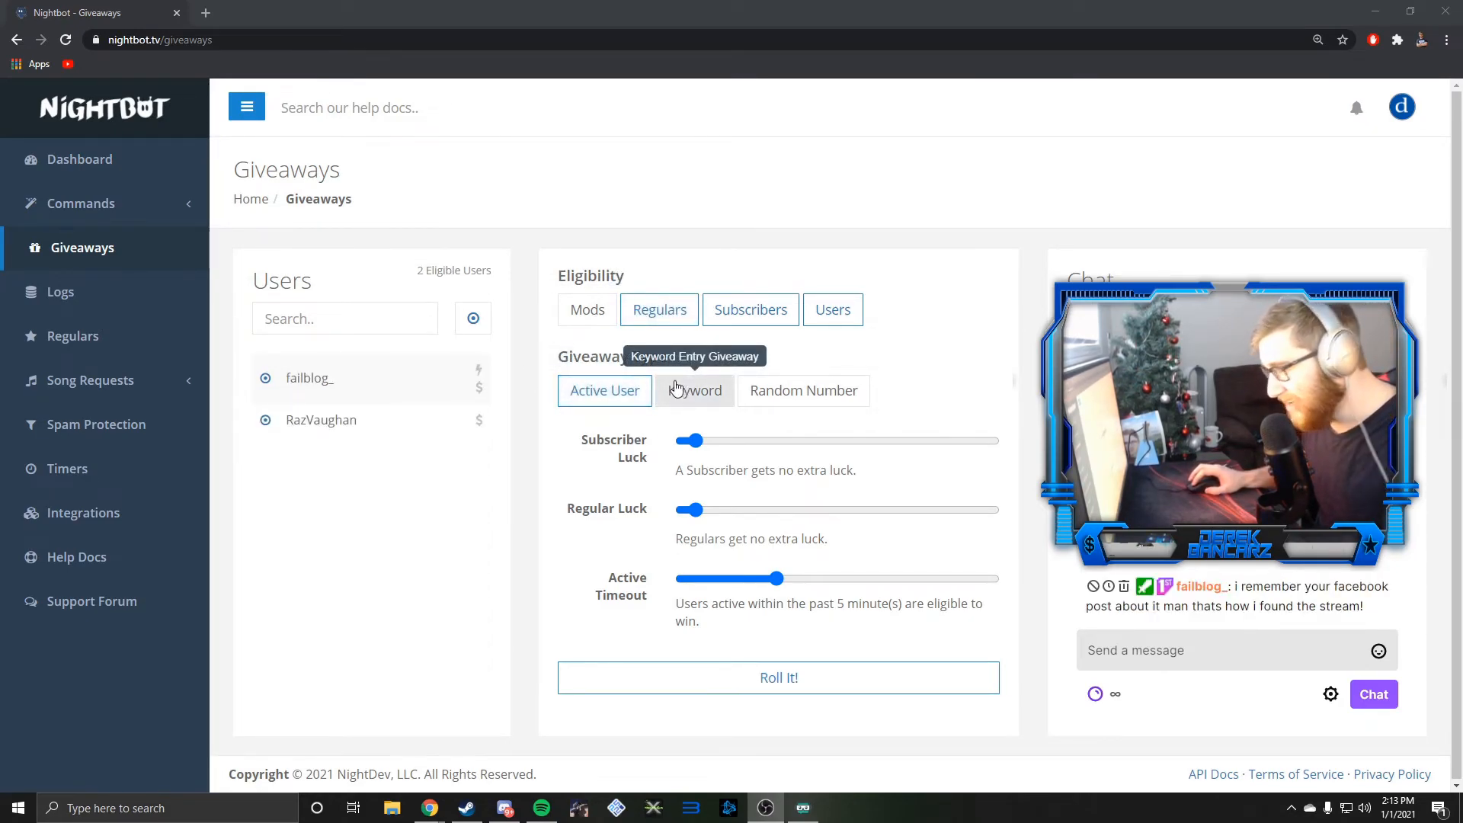